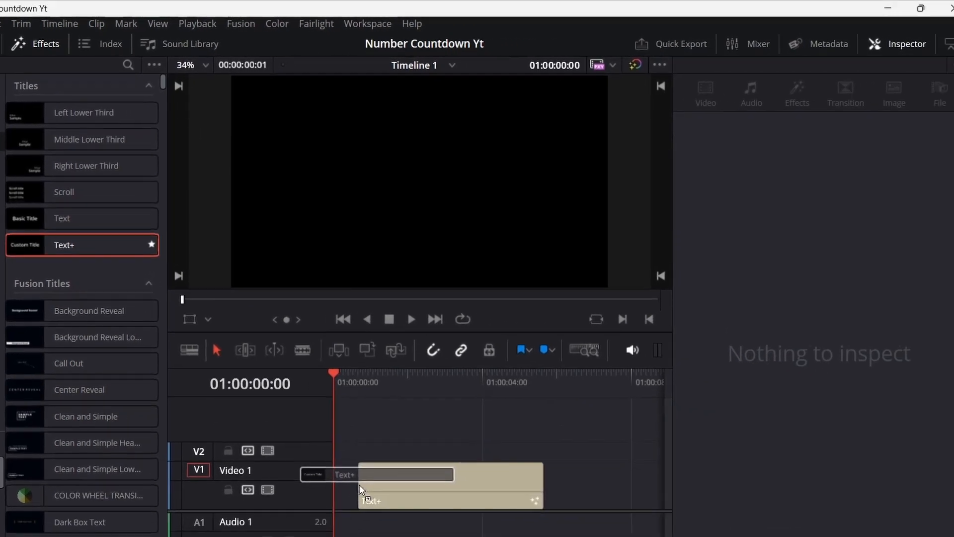
Step: Select the 'Custom Title' Text+ clip on Video 1 for editing
click(390, 483)
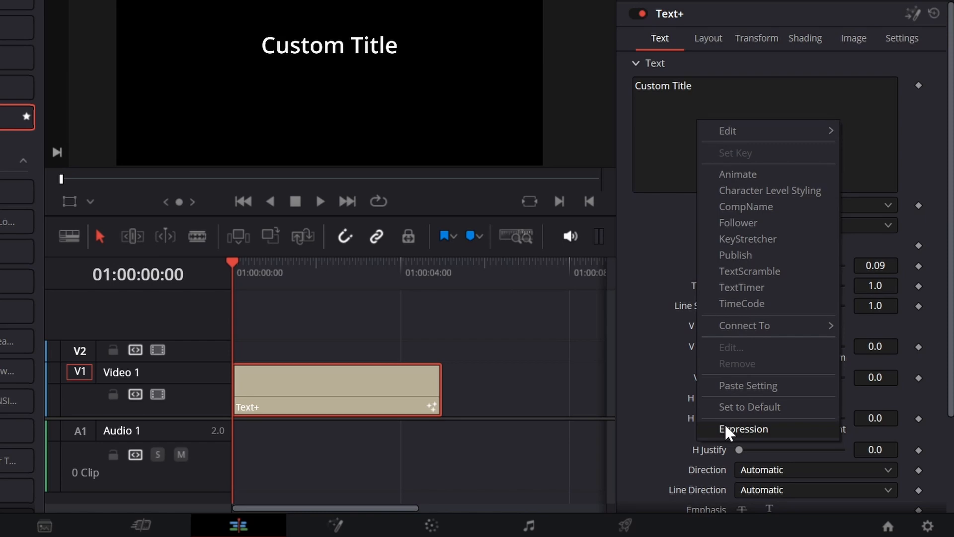
Step: Add an expression to the Text field counting dollars from 7 to 100000
click(744, 428)
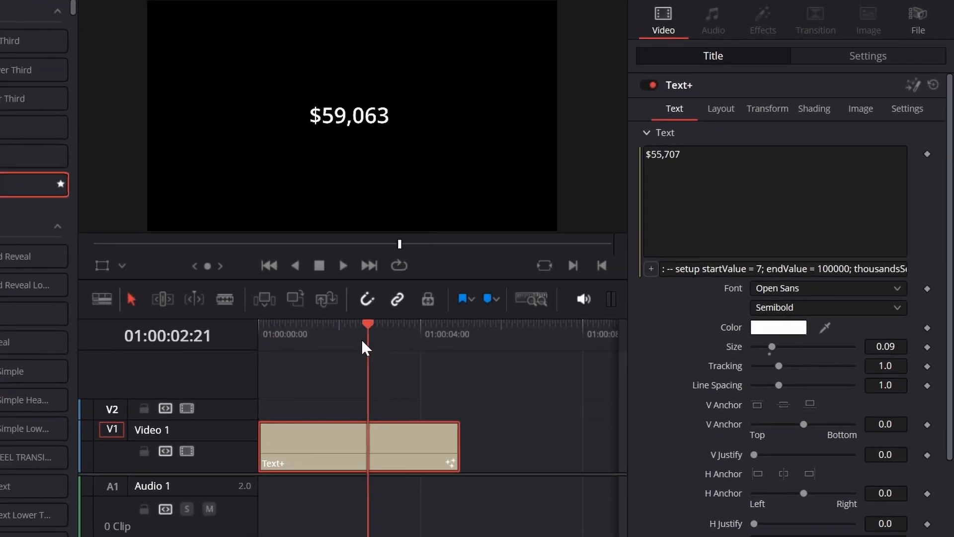
Step: Change the title font from Open Sans to ObelixPro and return to the Title tab
click(826, 288)
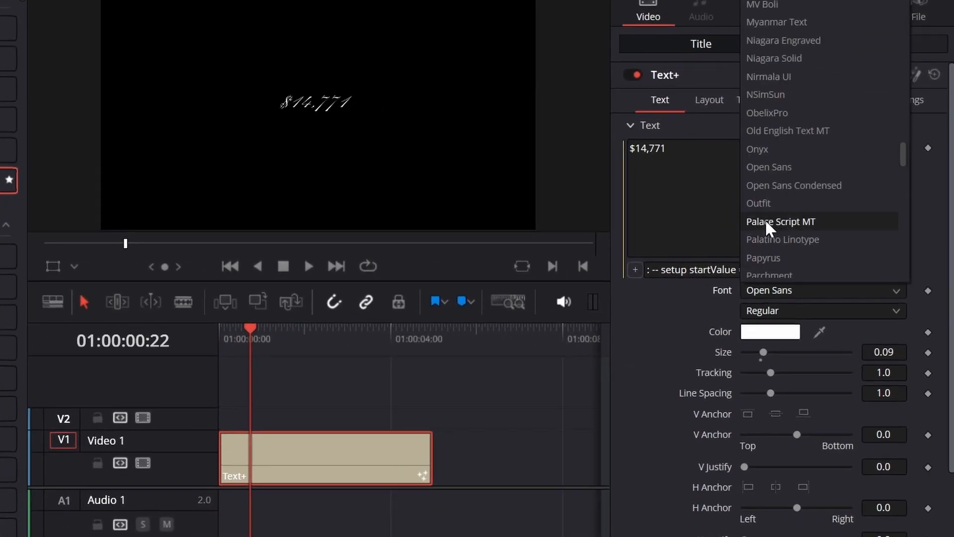
click(767, 113)
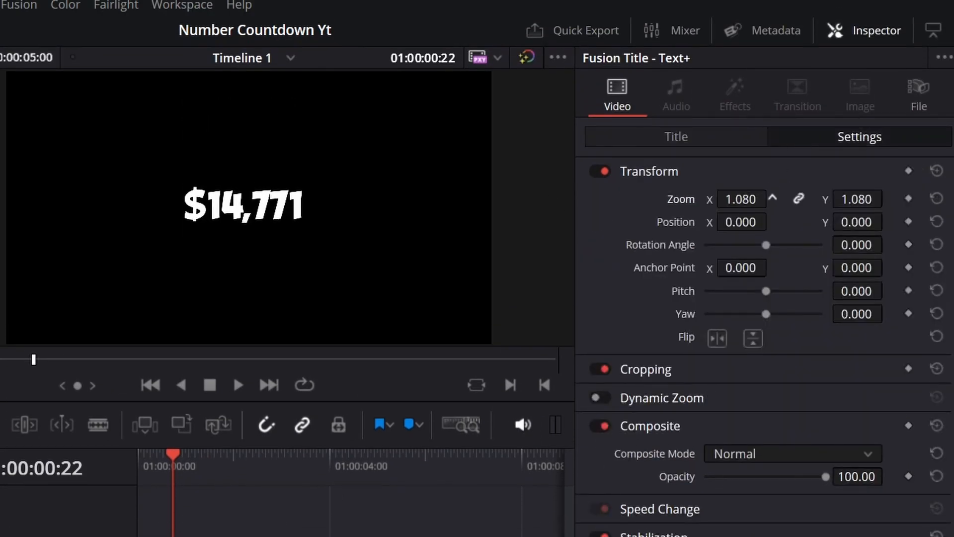
click(675, 136)
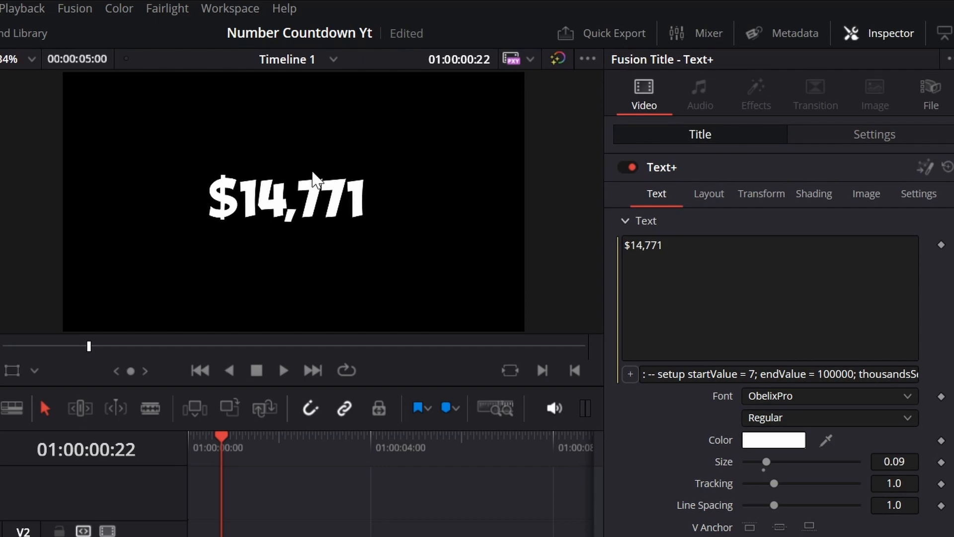
Step: Open the title in Fusion and insert a Soft Glow node before MediaOut1
right_click(477, 474)
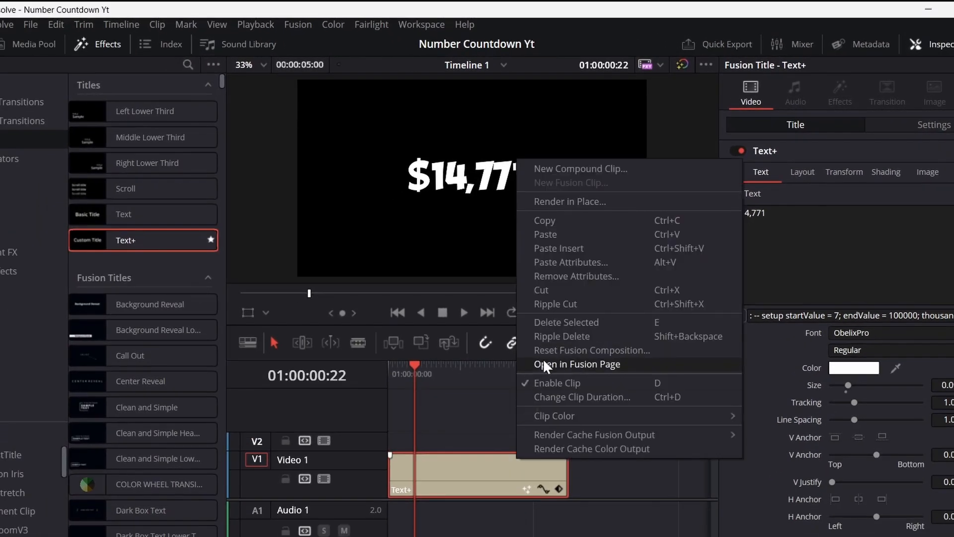
click(577, 364)
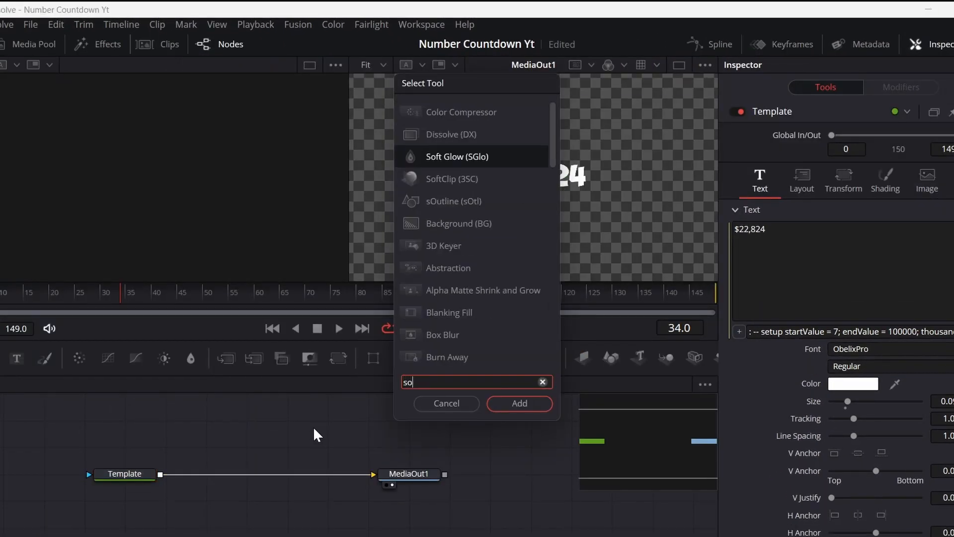
click(518, 403)
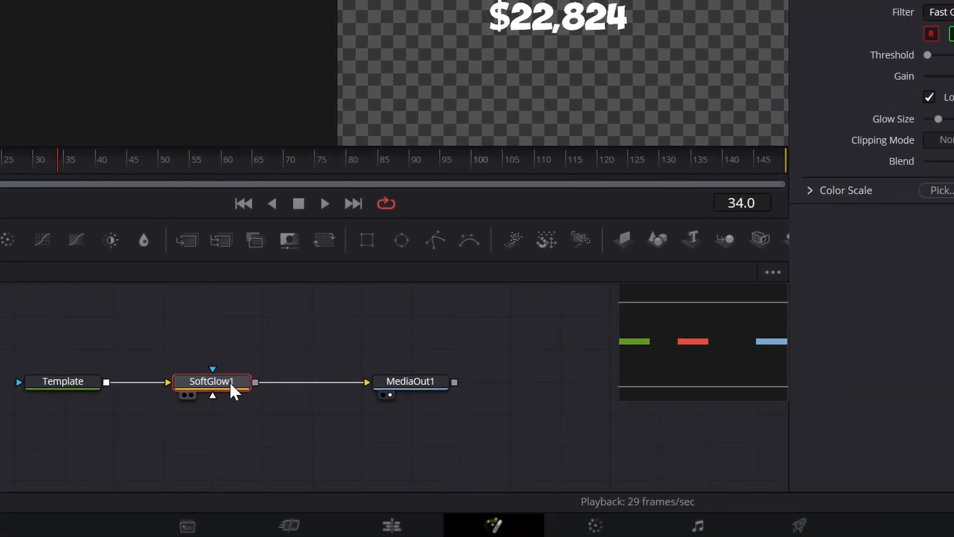
click(280, 344)
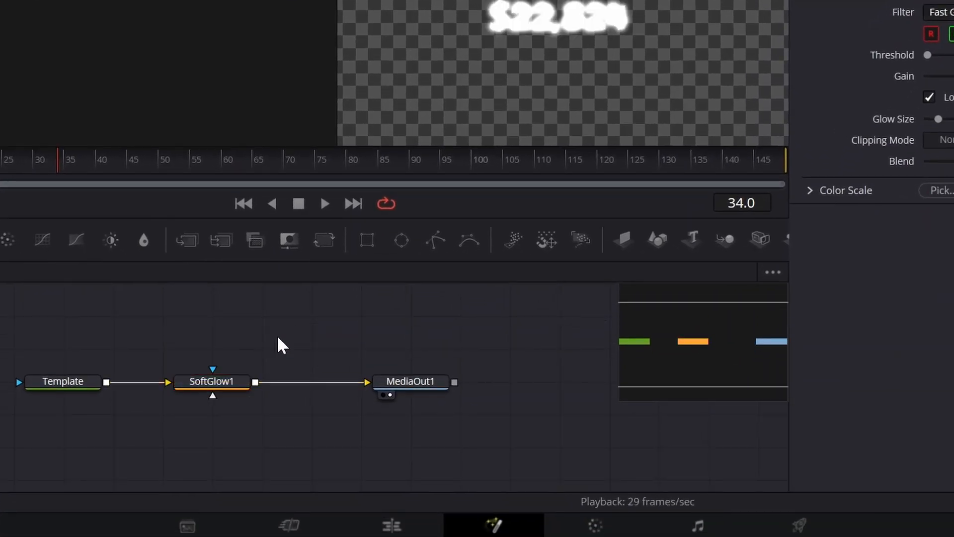